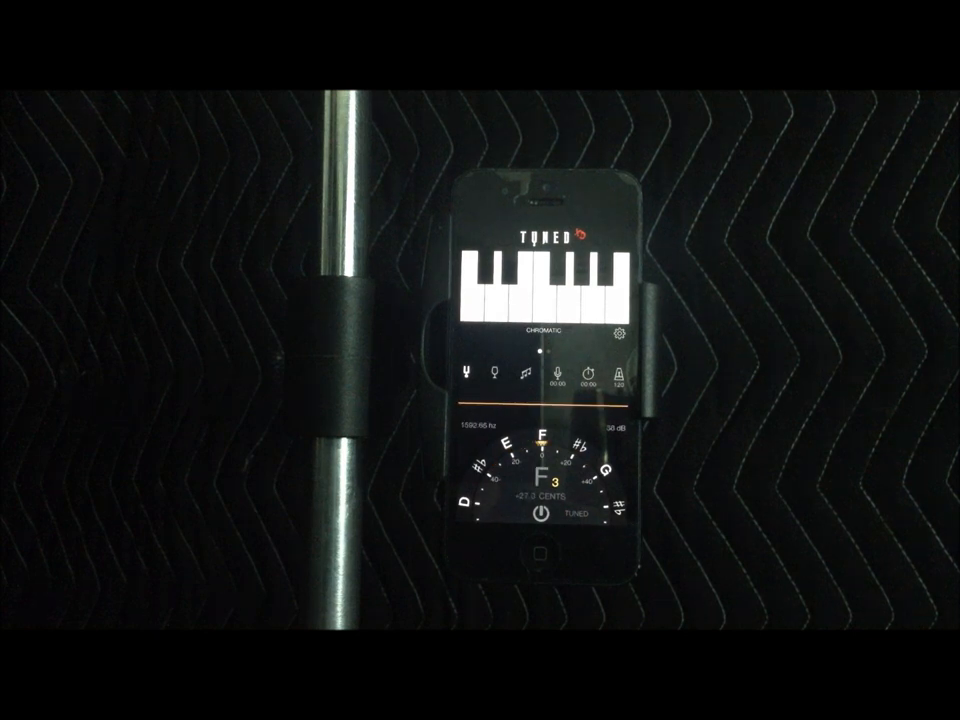
Press Home to leave the chromatic tuner for the iPhone home screen.
{"action": "left_click", "coordinate": [540, 562]}
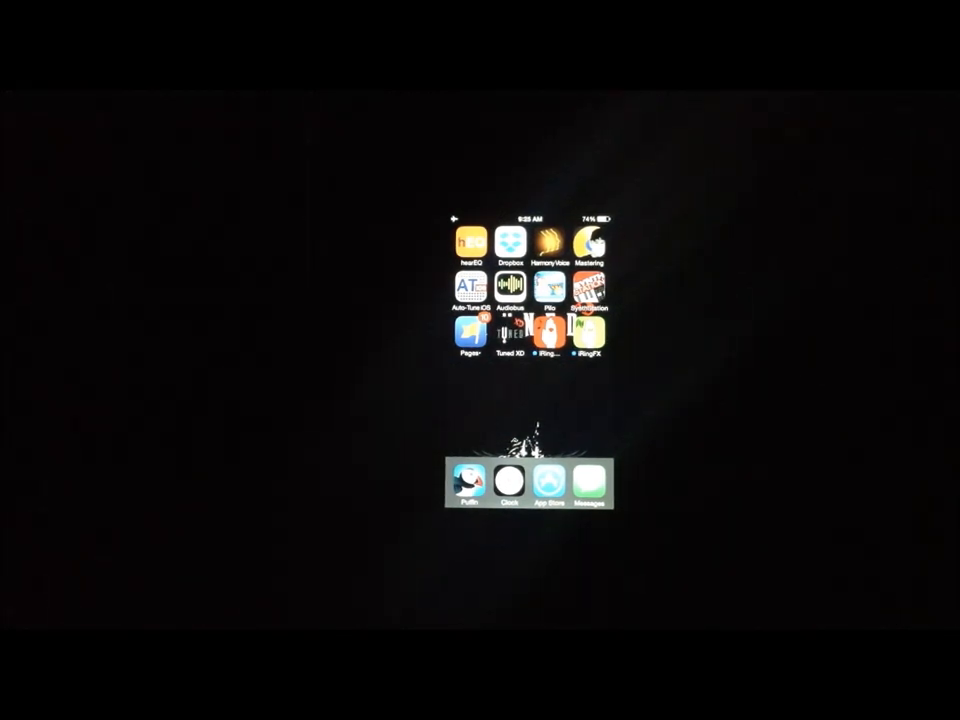
Tap the Tuned XD icon to reopen the app at its tuning Mode list.
{"action": "left_click", "coordinate": [507, 330]}
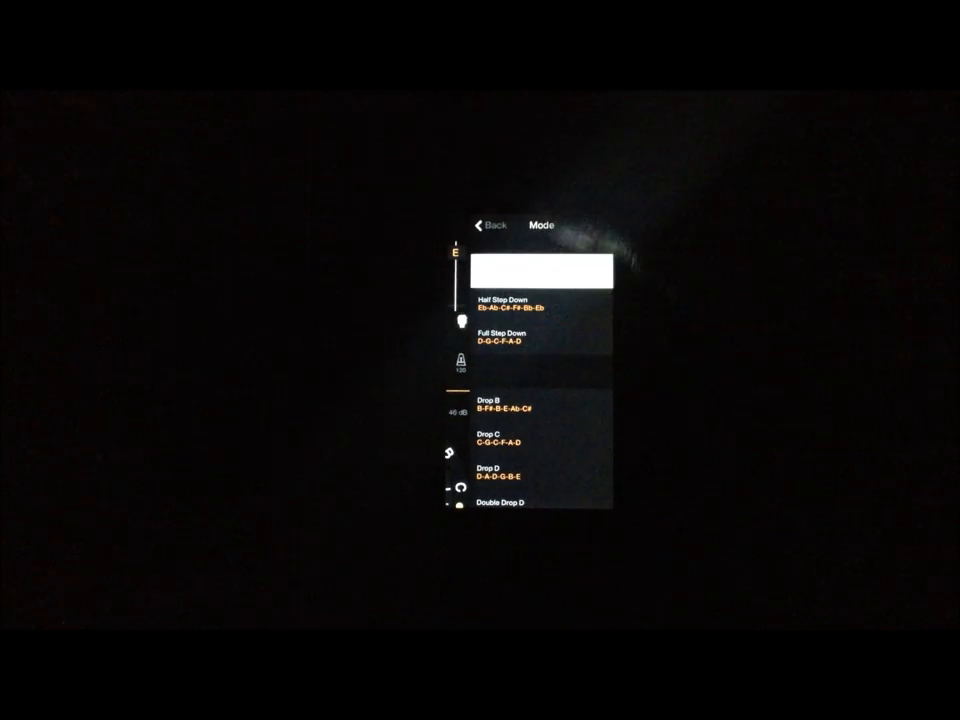
Choose Standard tuning to return to the Guitar - Six String tuner.
{"action": "left_click", "coordinate": [489, 224]}
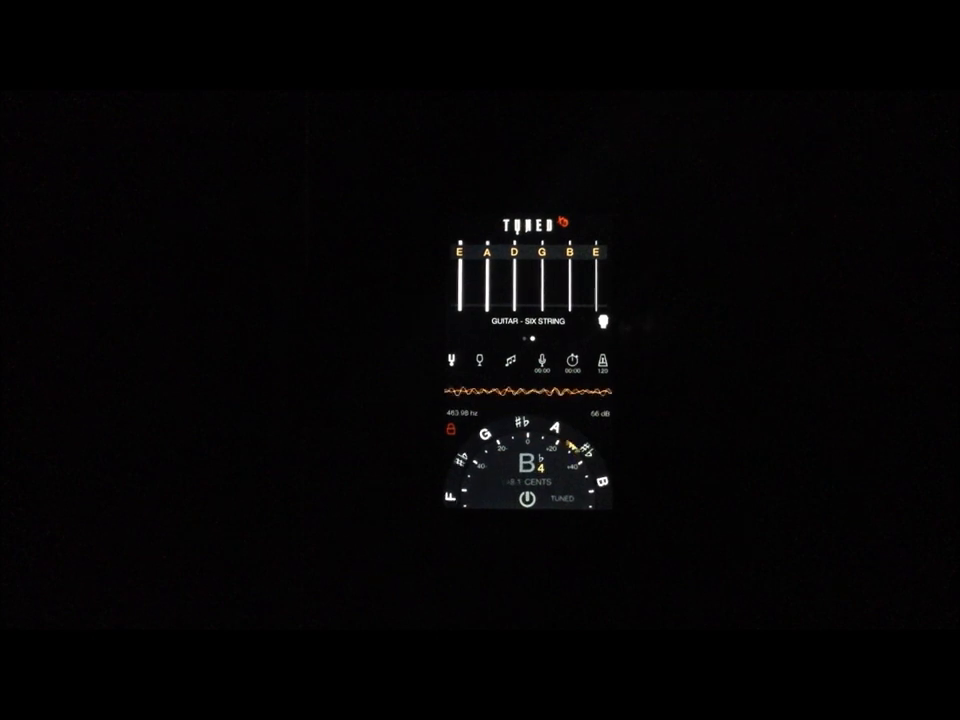
Reopen the Mode list via the GUITAR - SIX STRING label to browse open tunings.
{"action": "left_click", "coordinate": [527, 320]}
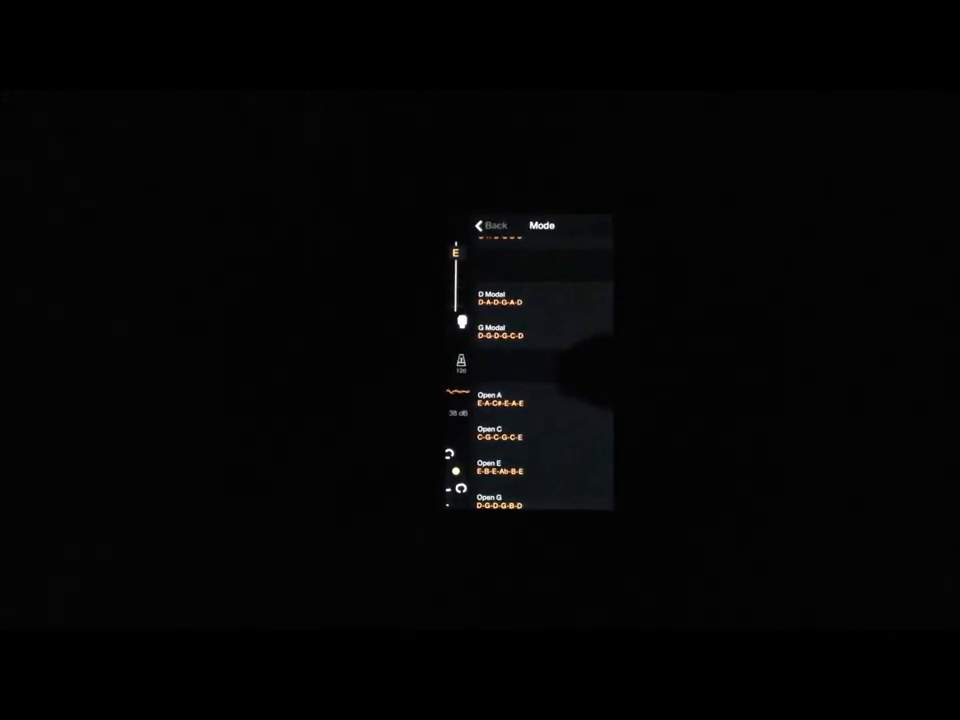
{"action": "scroll", "scroll_direction": "down", "scroll_amount": 3}
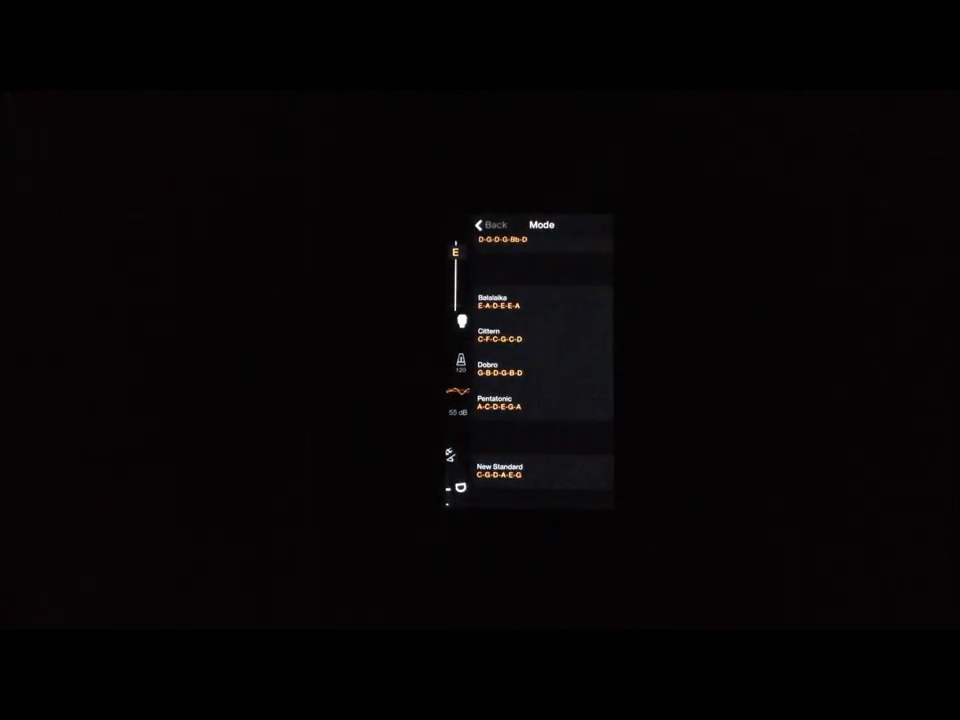
{"action": "scroll", "scroll_direction": "up", "scroll_amount": 3}
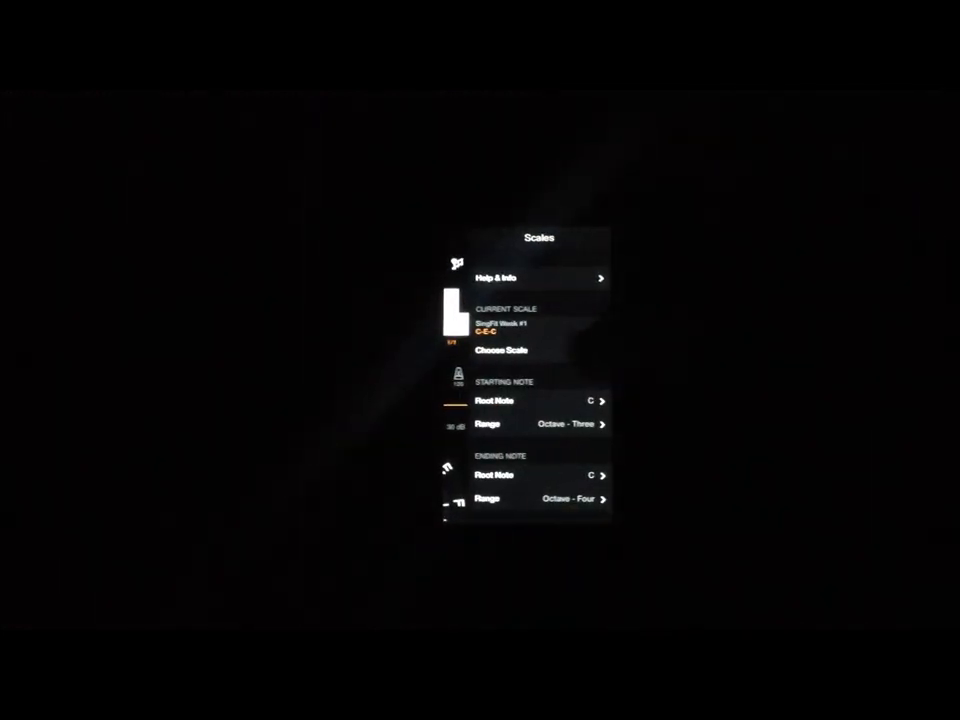
Open Choose Scale to view scale collections from Piano Scales to Vocal Power Scales.
{"action": "left_click", "coordinate": [501, 350]}
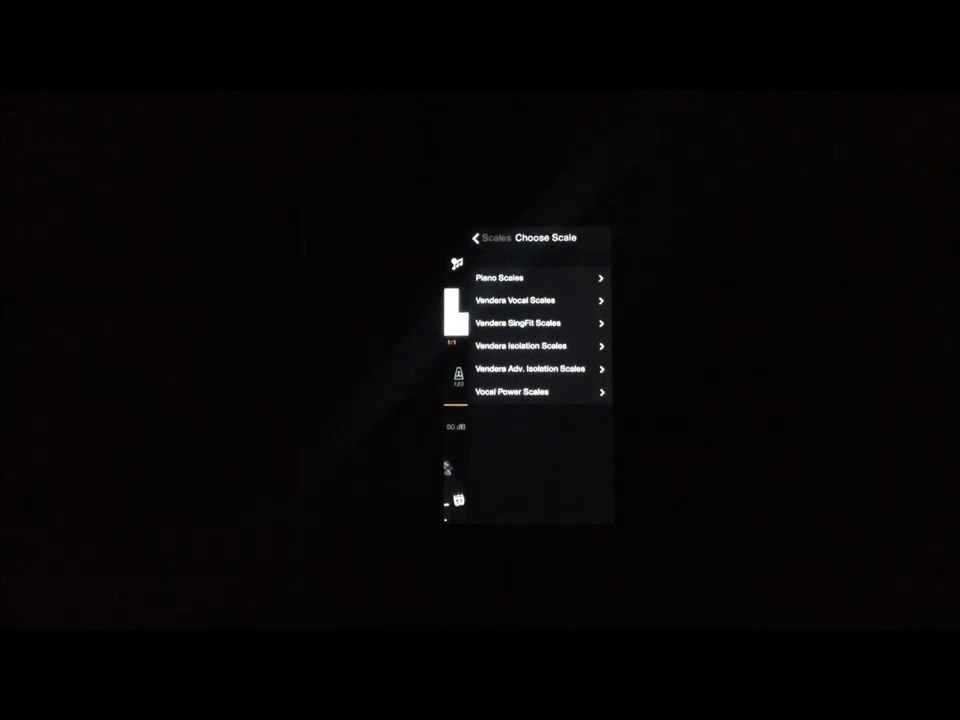
{"action": "left_click", "coordinate": [521, 346]}
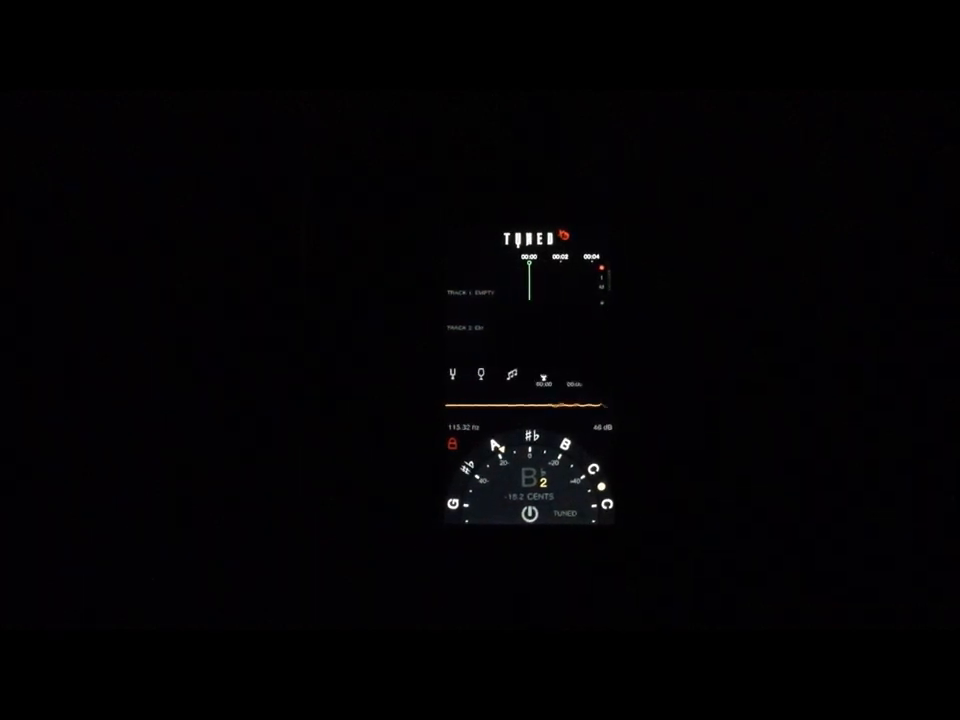
Open empty Track 1's menu with Load Recording, Unload Track and Email Track.
{"action": "left_click", "coordinate": [542, 375]}
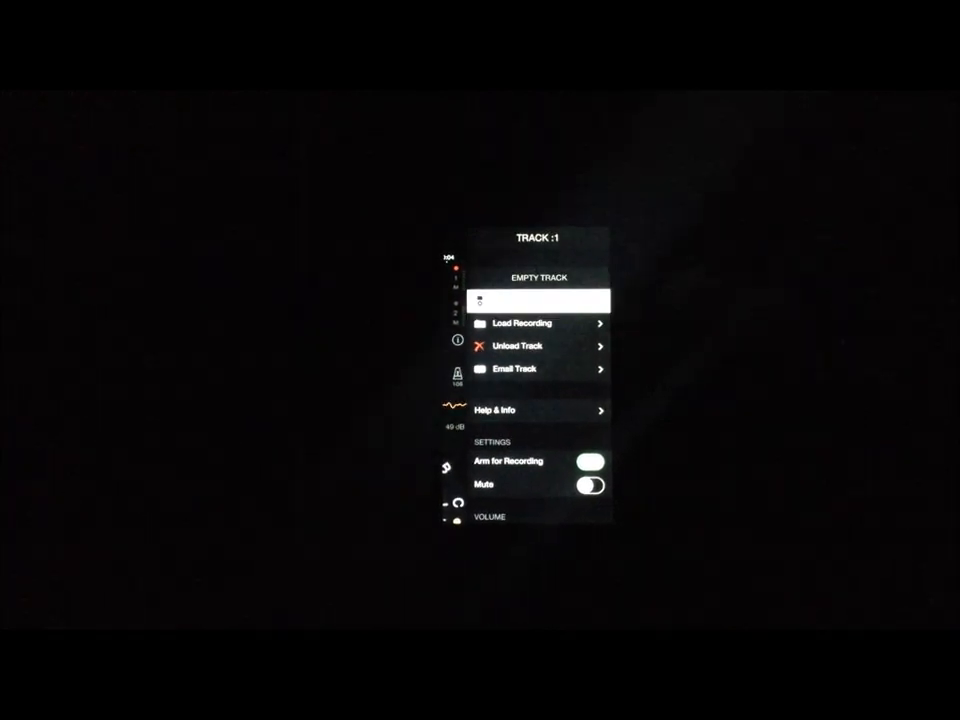
Browse saved recordings for track 1, then return to its mute, volume and effects options.
{"action": "left_click", "coordinate": [523, 322]}
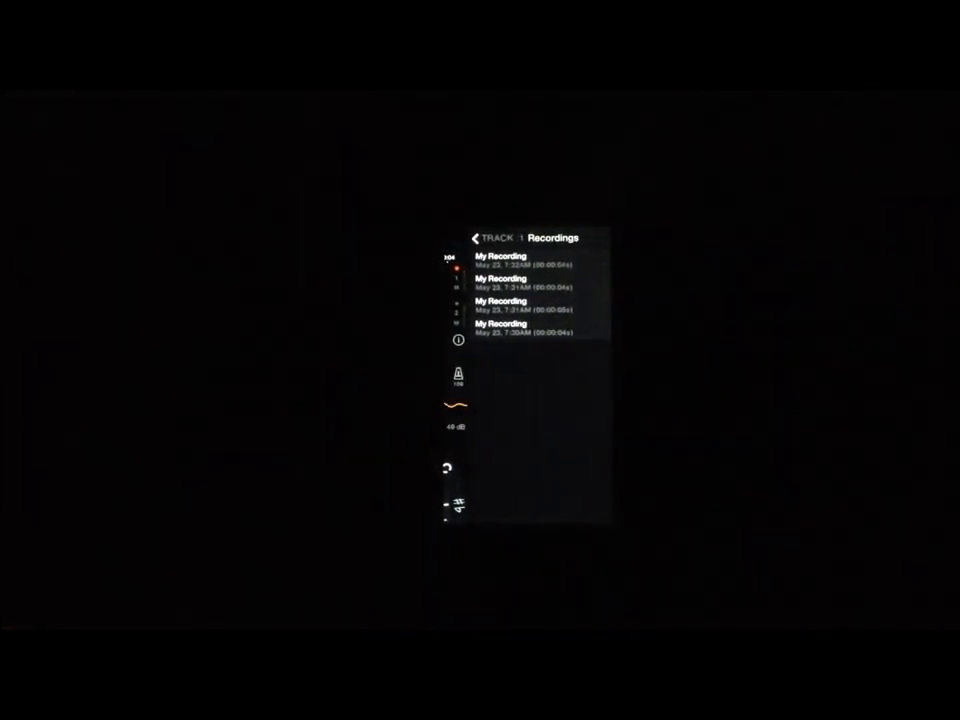
{"action": "left_click", "coordinate": [476, 238]}
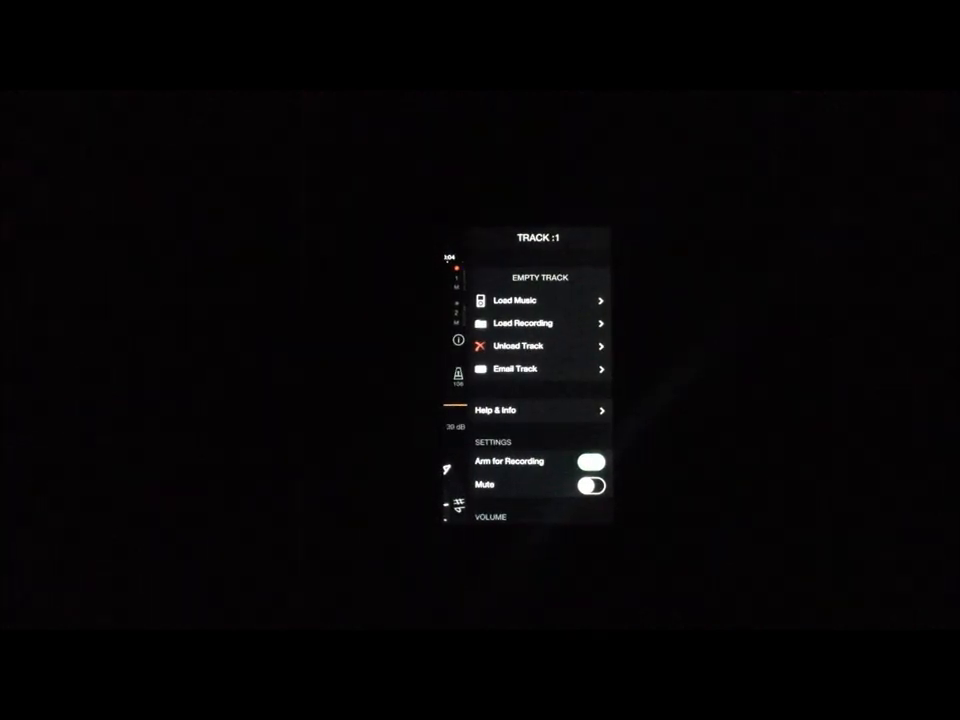
{"action": "scroll", "scroll_direction": "down", "scroll_amount": 3}
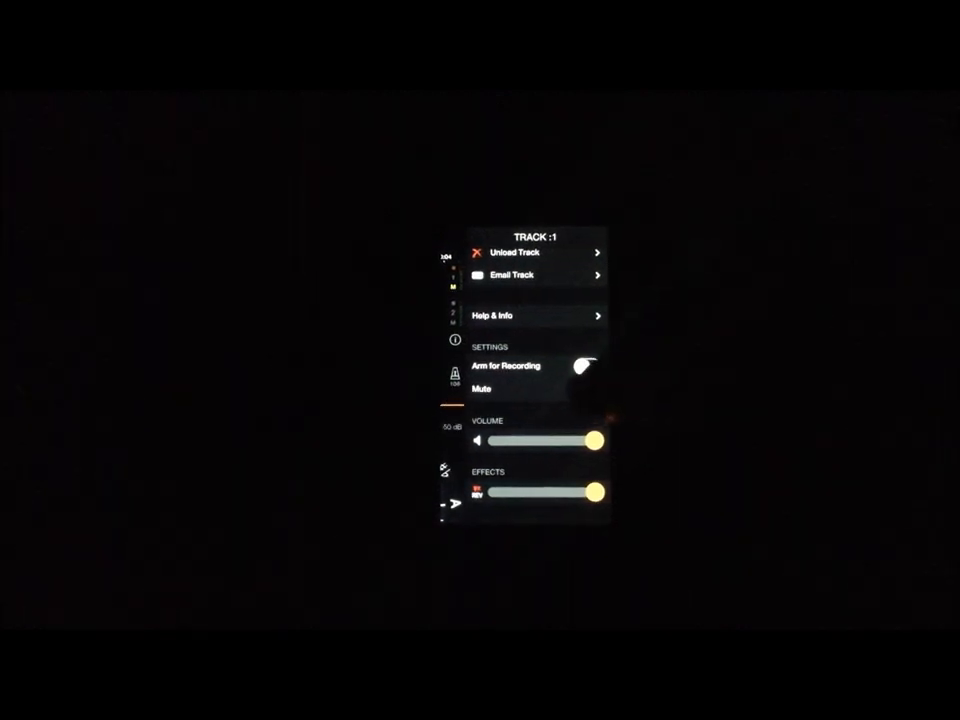
{"action": "left_click", "coordinate": [584, 366]}
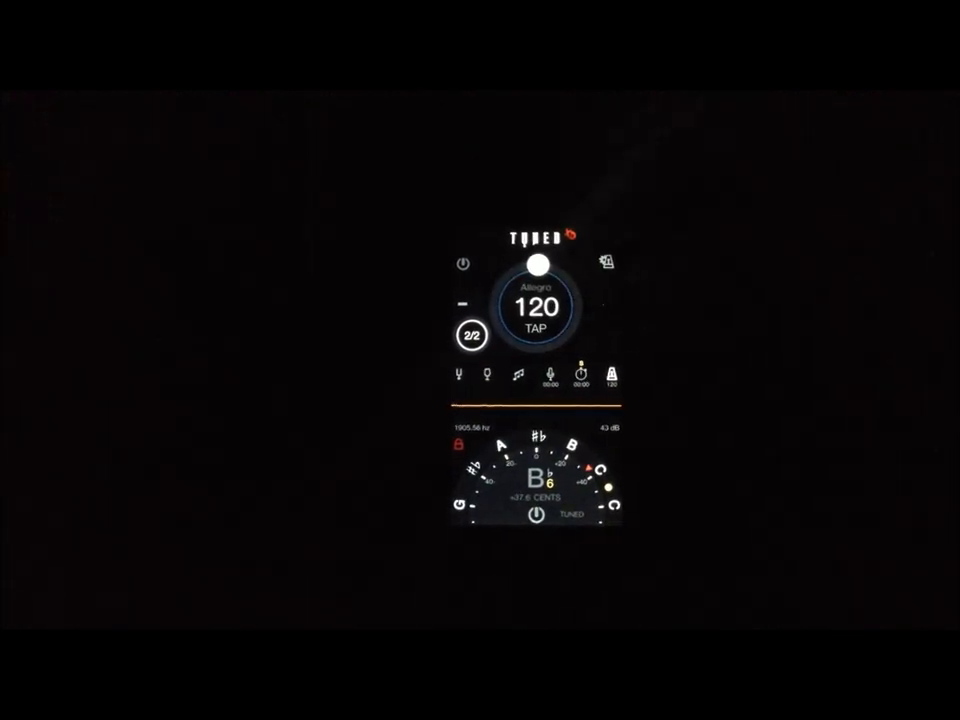
Switch the metronome to 6/8 time and raise the tempo to 64 BPM.
{"action": "left_click", "coordinate": [471, 335]}
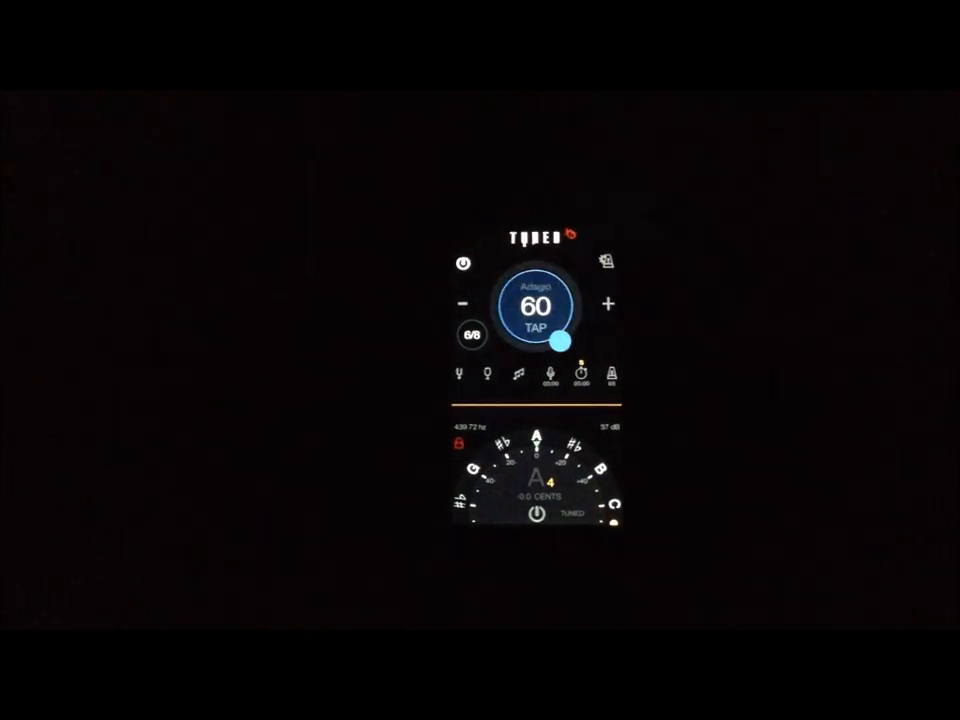
{"action": "left_click", "coordinate": [612, 303]}
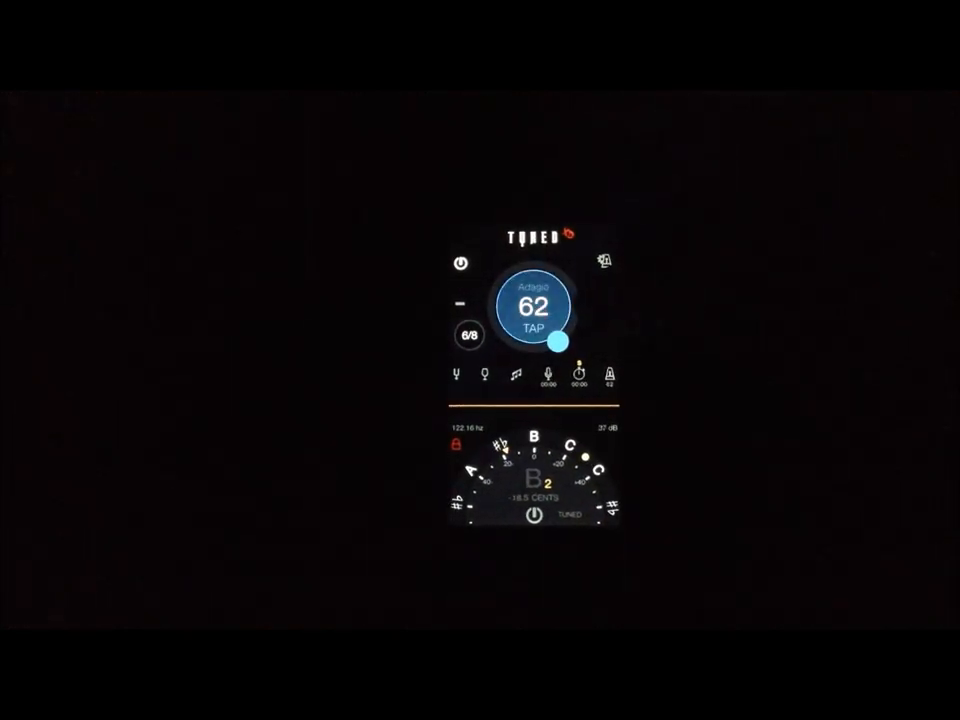
{"action": "left_click", "coordinate": [609, 305]}
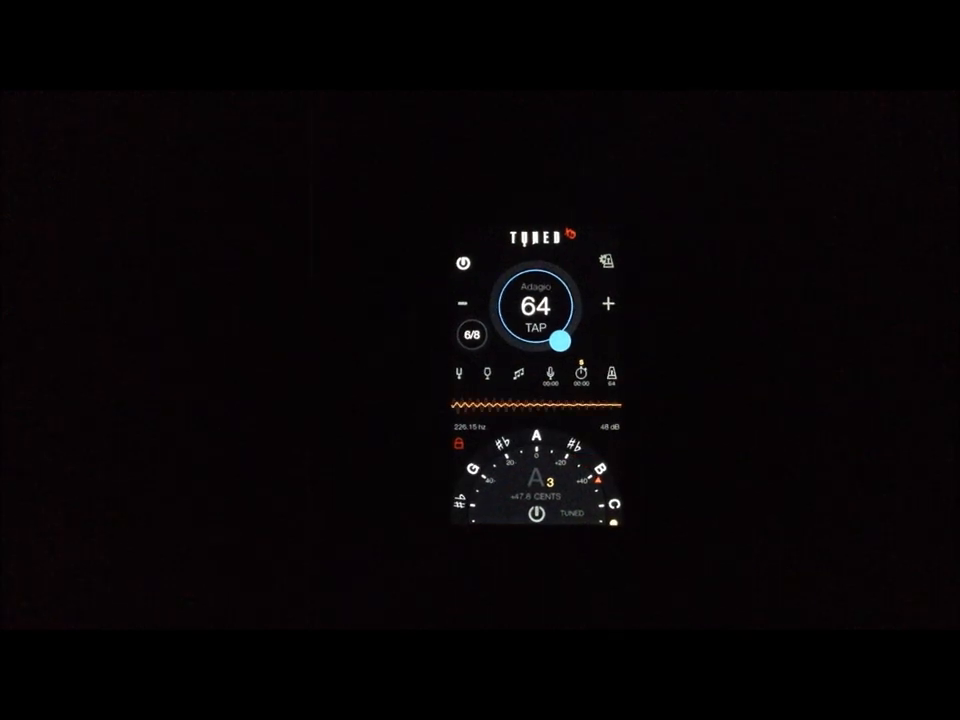